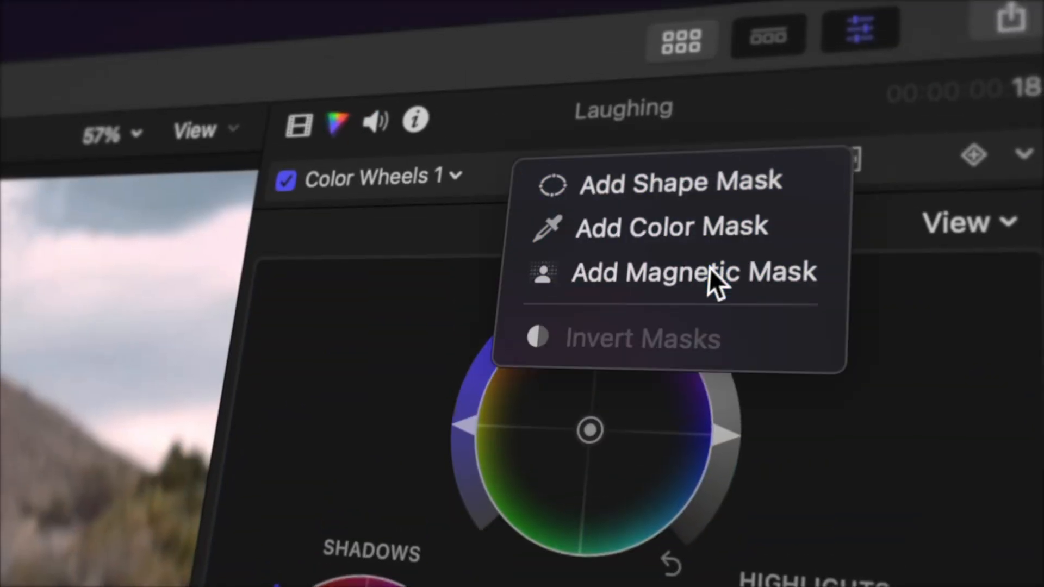
- Add a magnetic mask to the Color Wheels 1 correction in the Color inspector
click(693, 272)
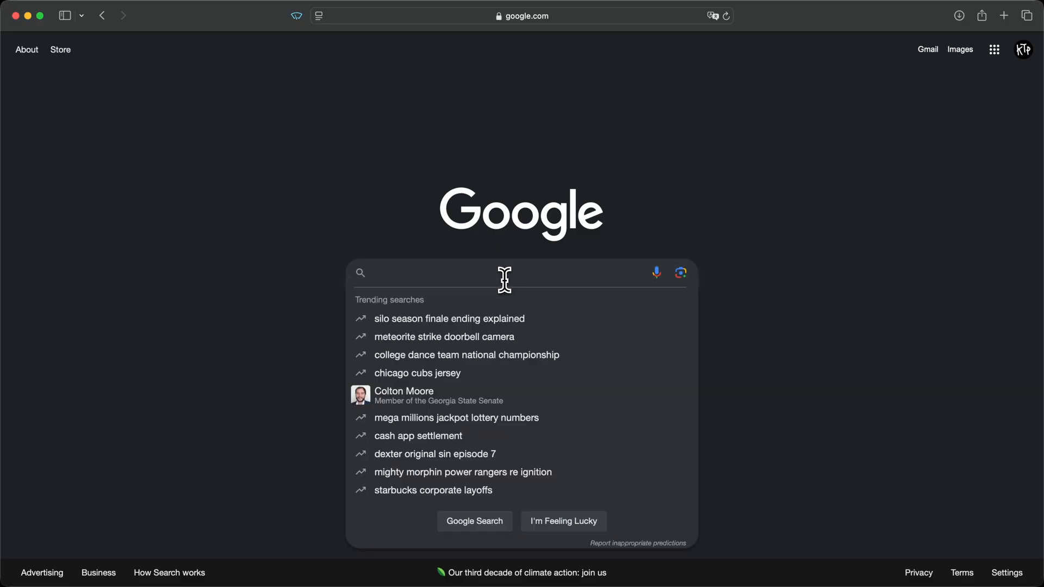
- Search Google for 'final cut pro 11' and open Apple's Final Cut Pro for Mac free trial page
text(final cut pro 11)
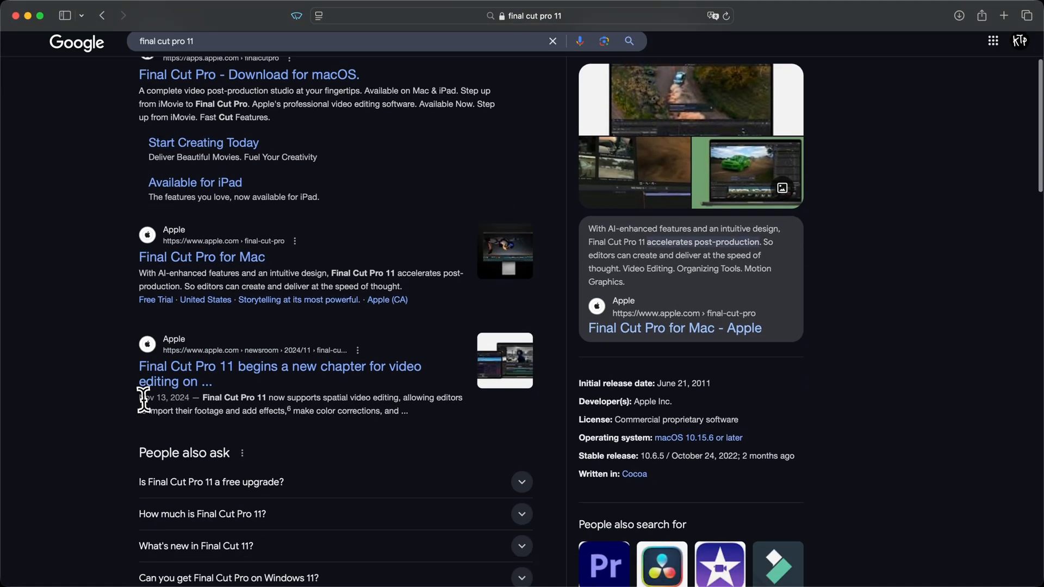
scroll(down, 3)
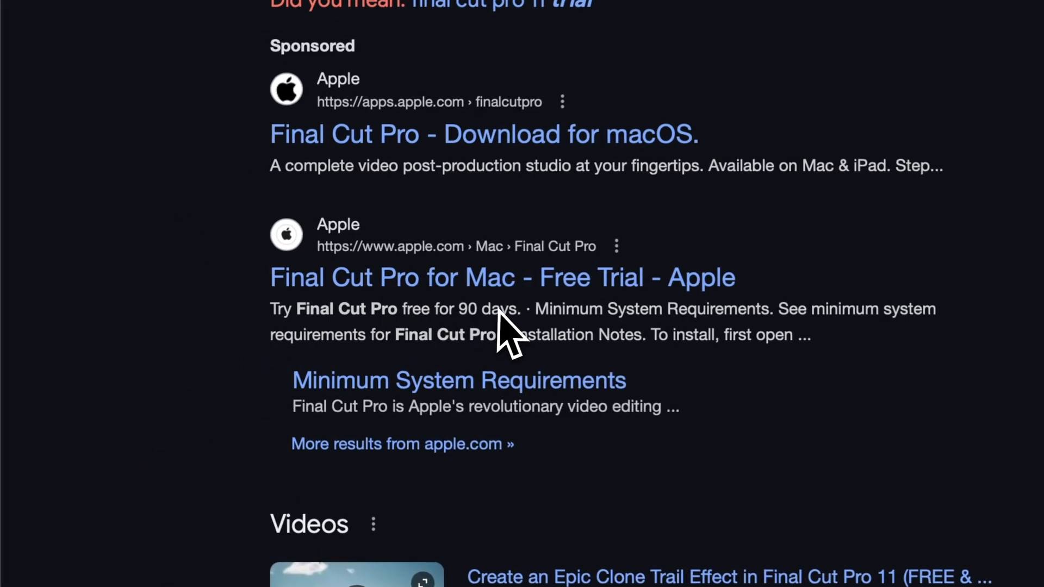
click(496, 278)
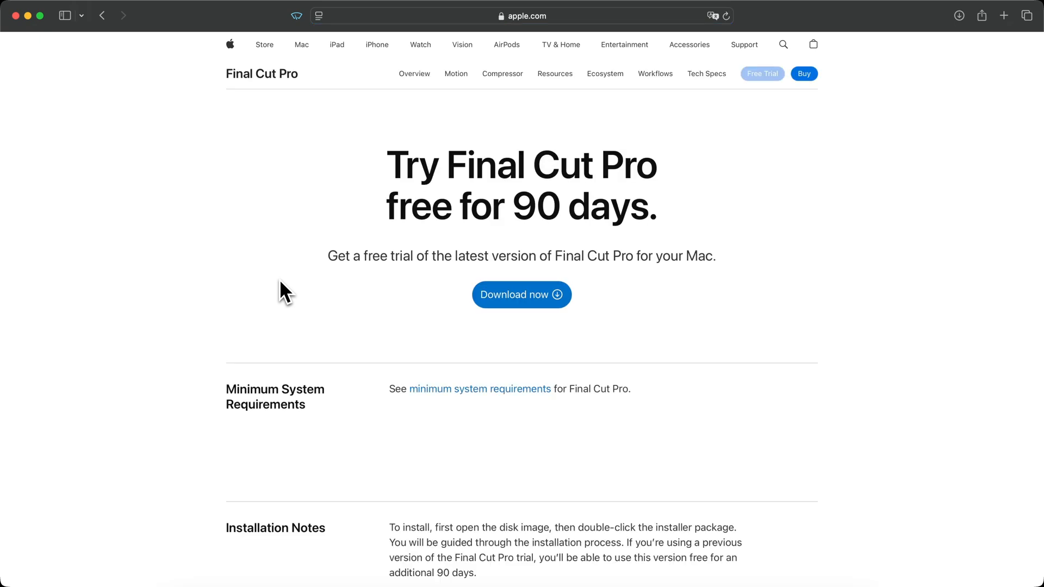
mouse_move(676, 232)
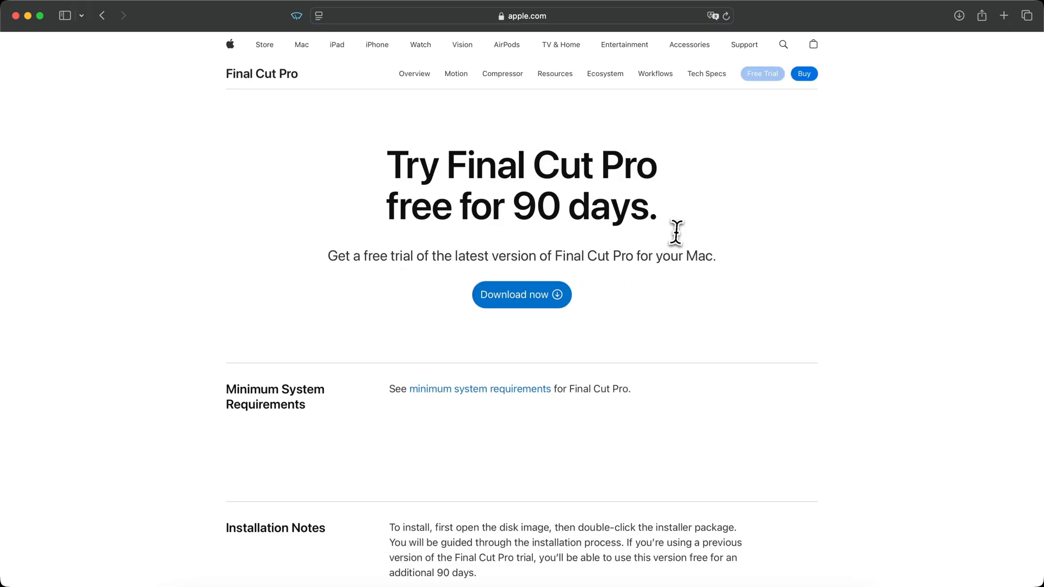
mouse_move(698, 233)
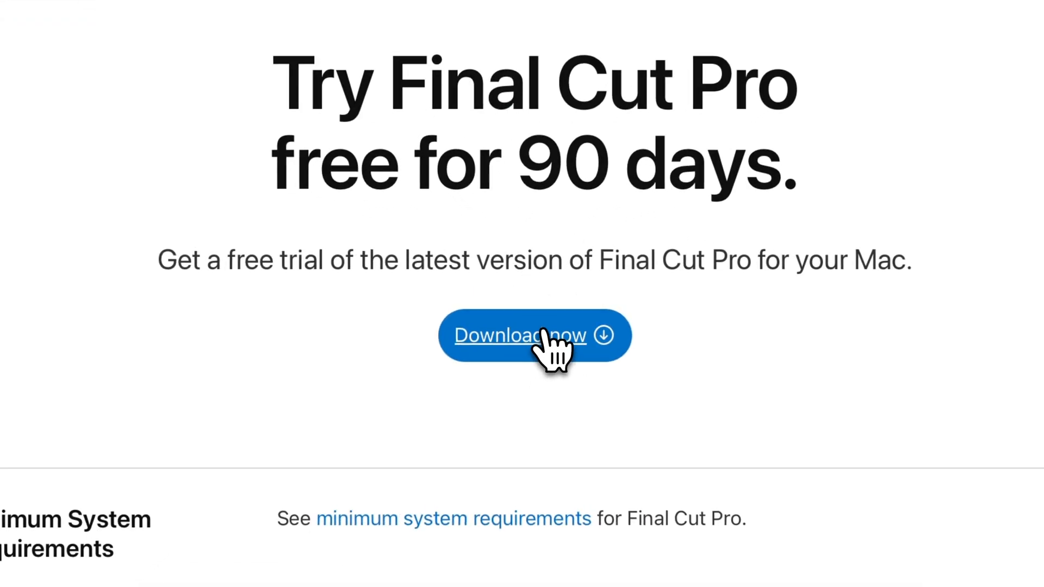
- Download the 90-day Final Cut Pro trial as FinalCutProTrial.dmg
click(519, 335)
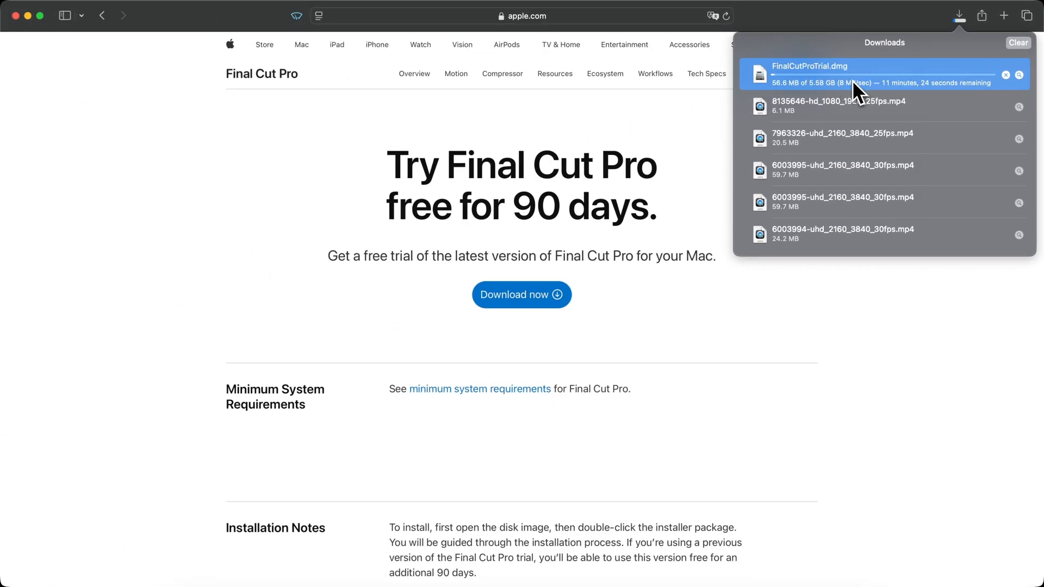
mouse_move(814, 100)
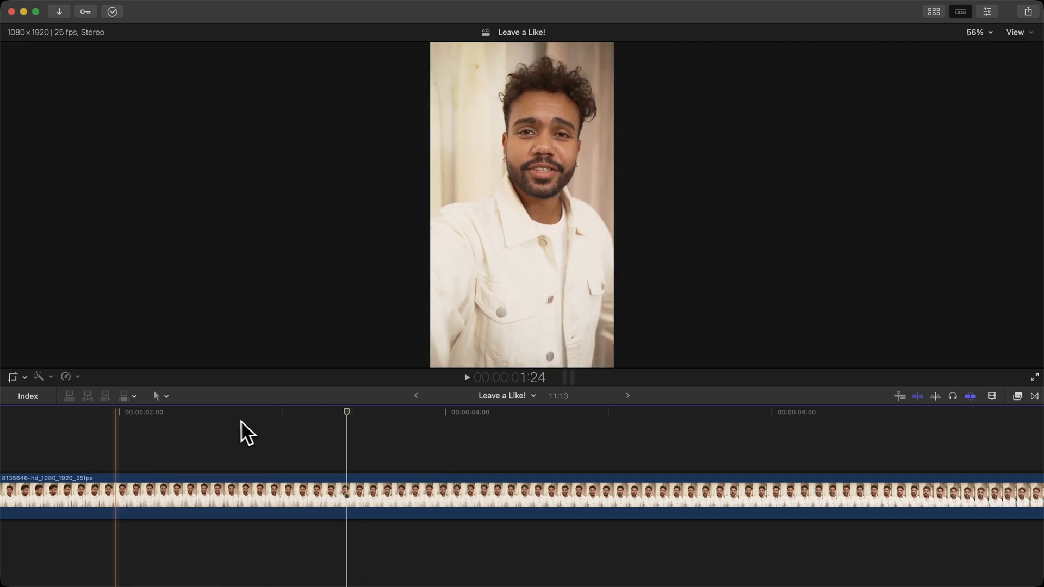
- Switch the timeline editing tool to Blade (B) from the Tools pop-up menu
click(161, 396)
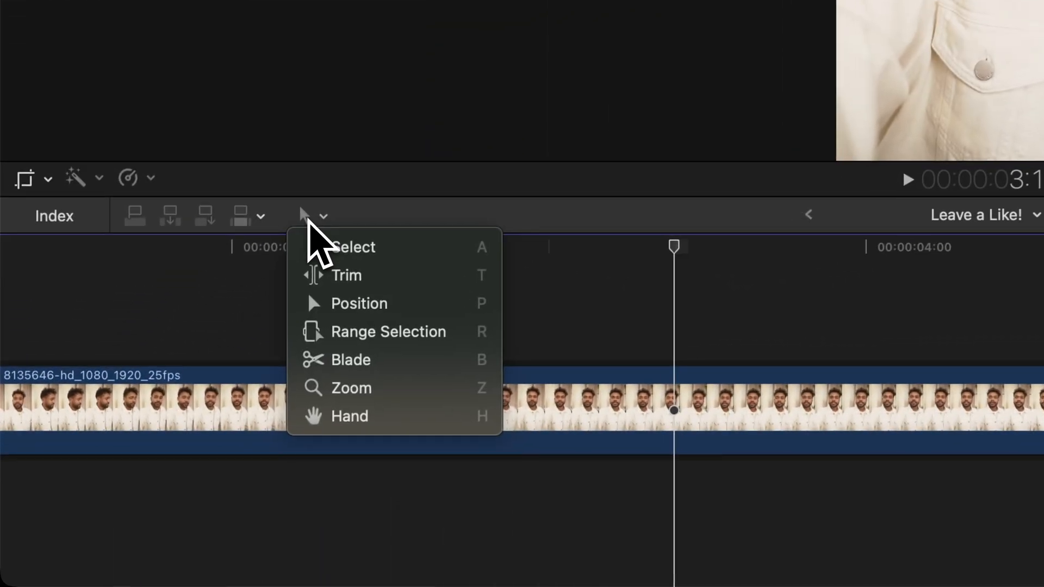
mouse_move(335, 416)
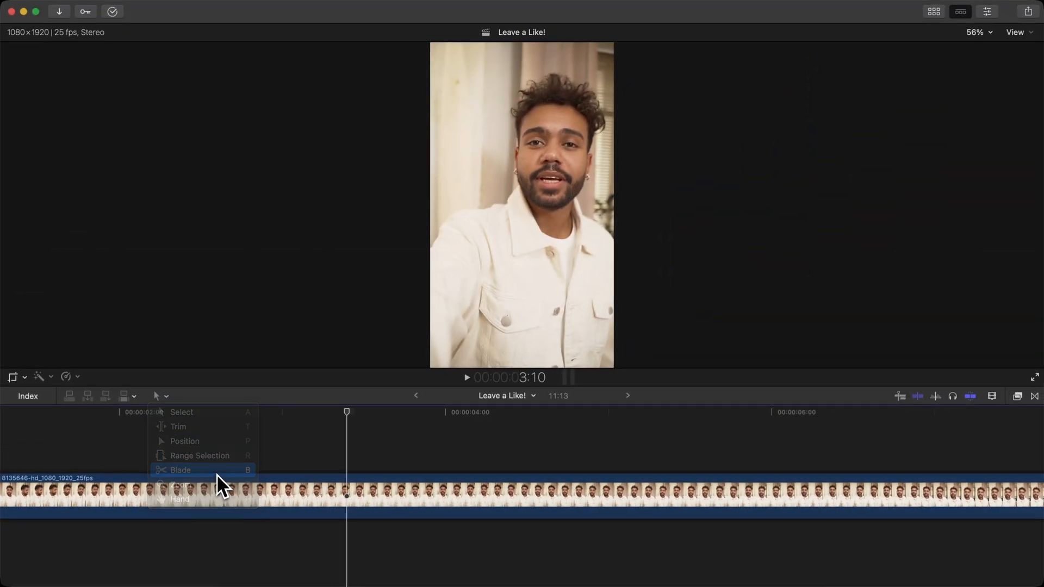
click(181, 470)
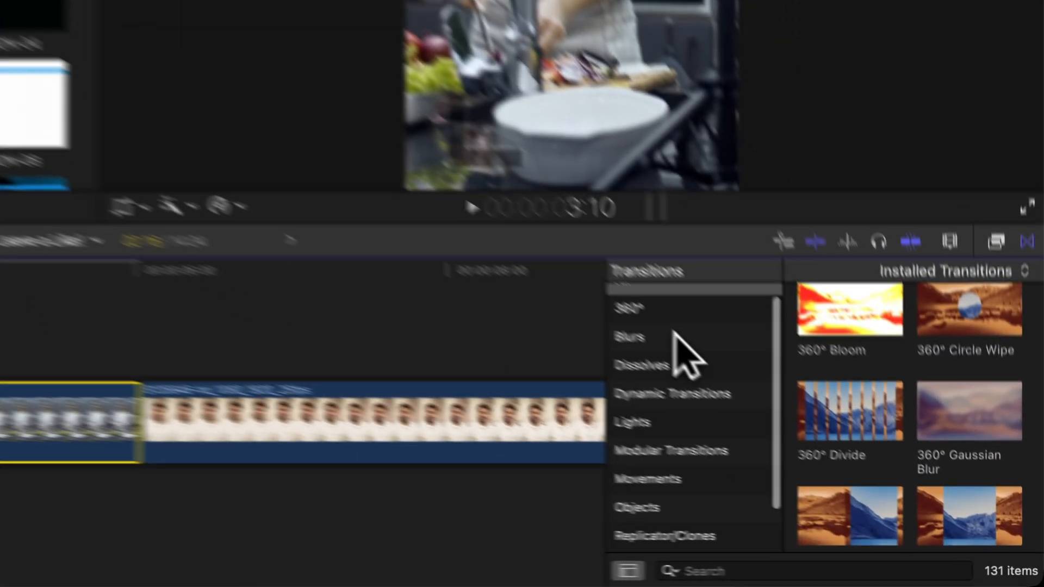
- Drop Blurs transitions onto the edit points around the kitchen clip
click(626, 337)
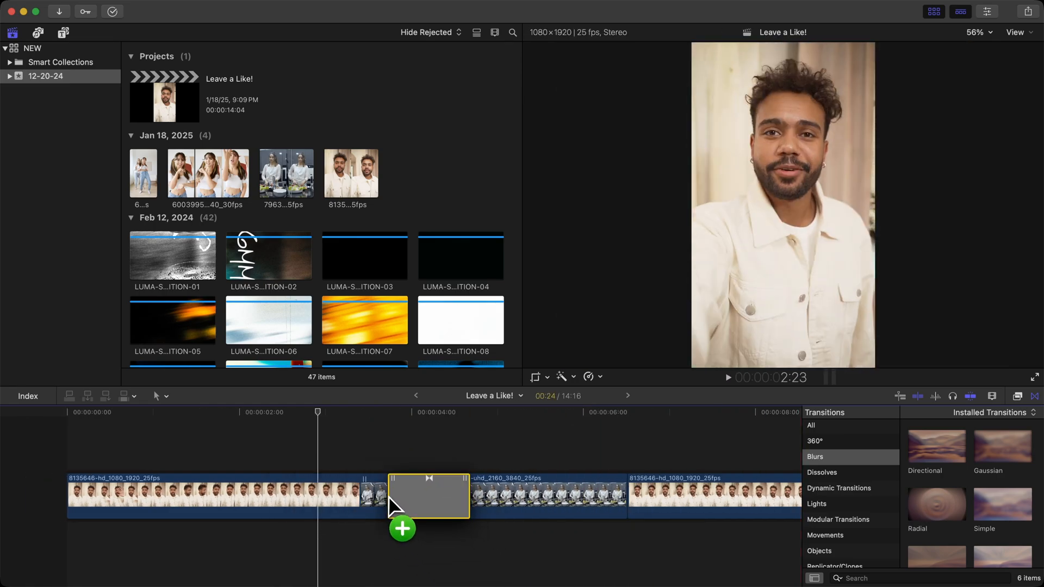
drag(426, 495, 493, 490)
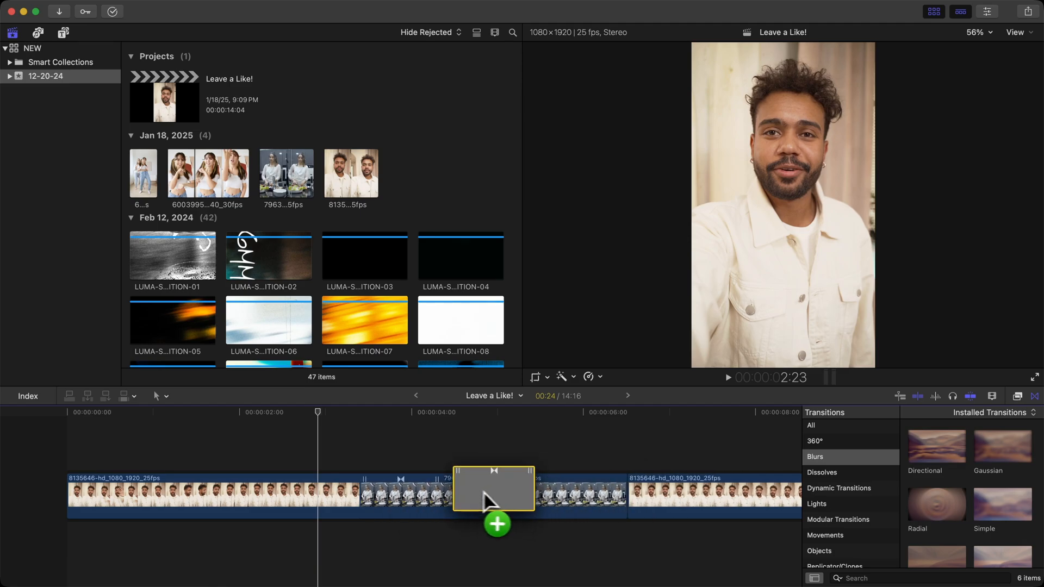
drag(493, 489, 399, 496)
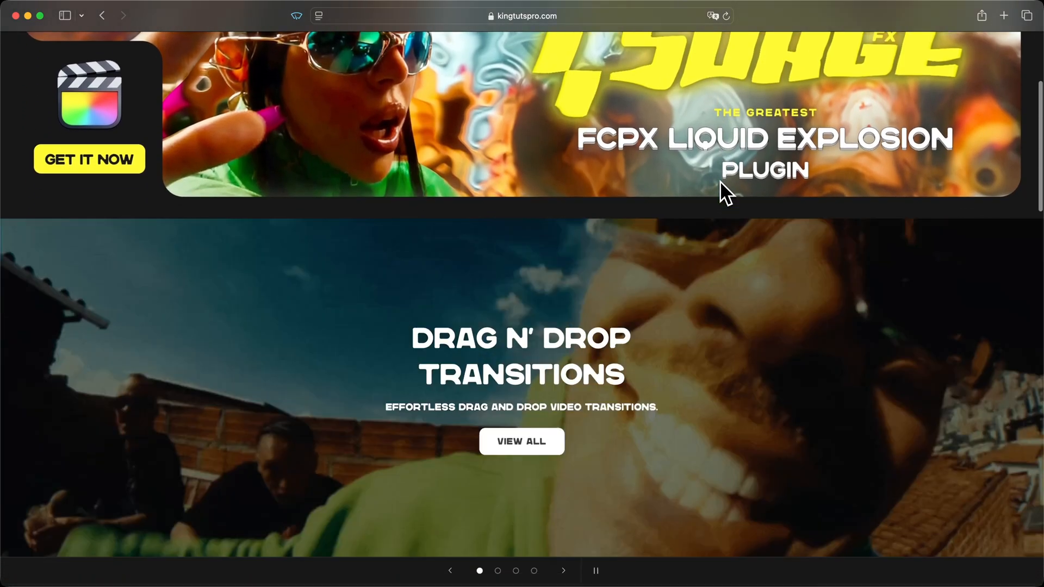
- Scroll the kingtutspro.com homepage down to the transition and music video LUT packs
scroll(down, 3)
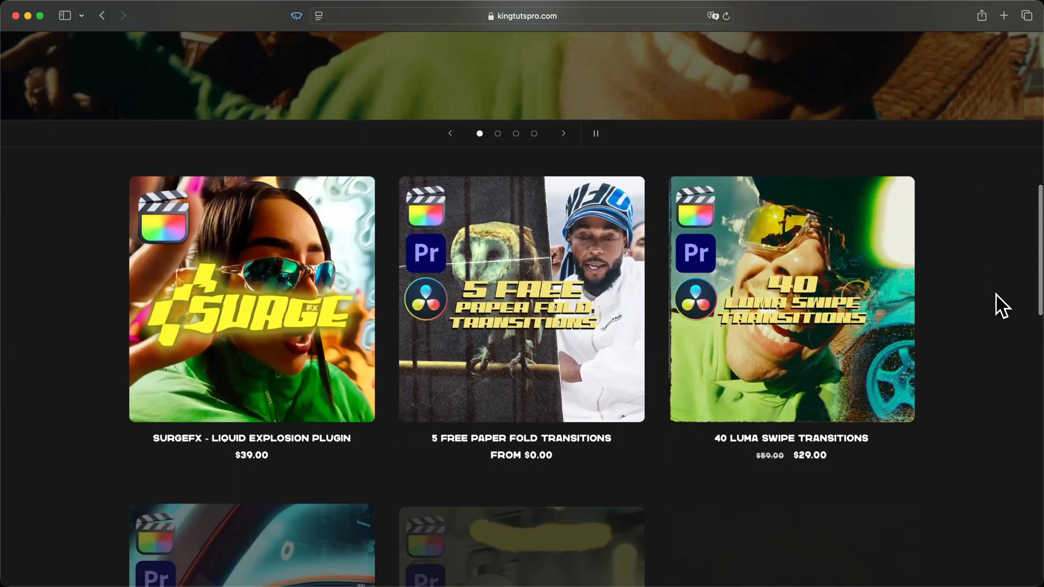
scroll(down, 3)
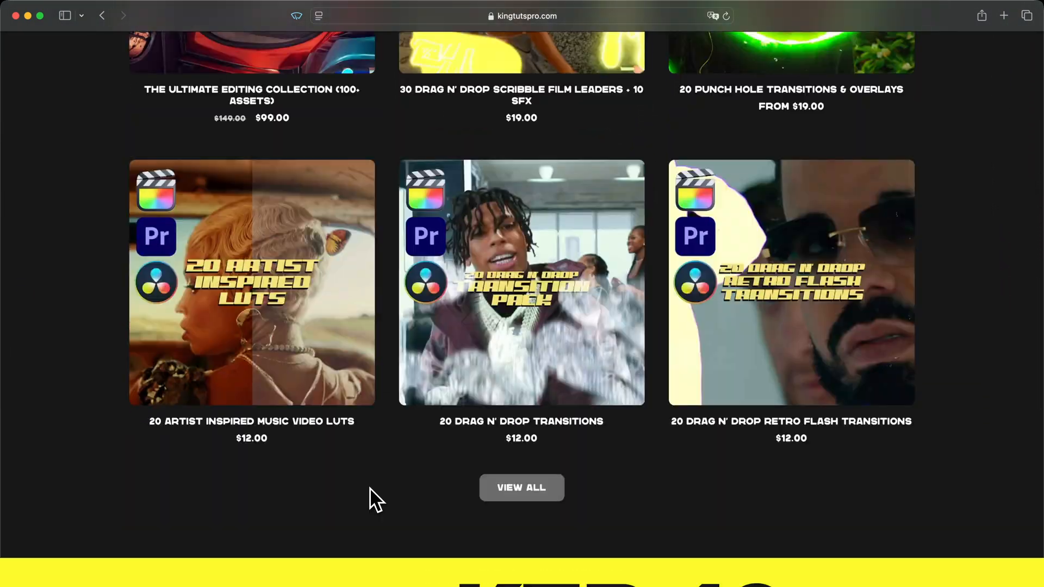
scroll(down, 3)
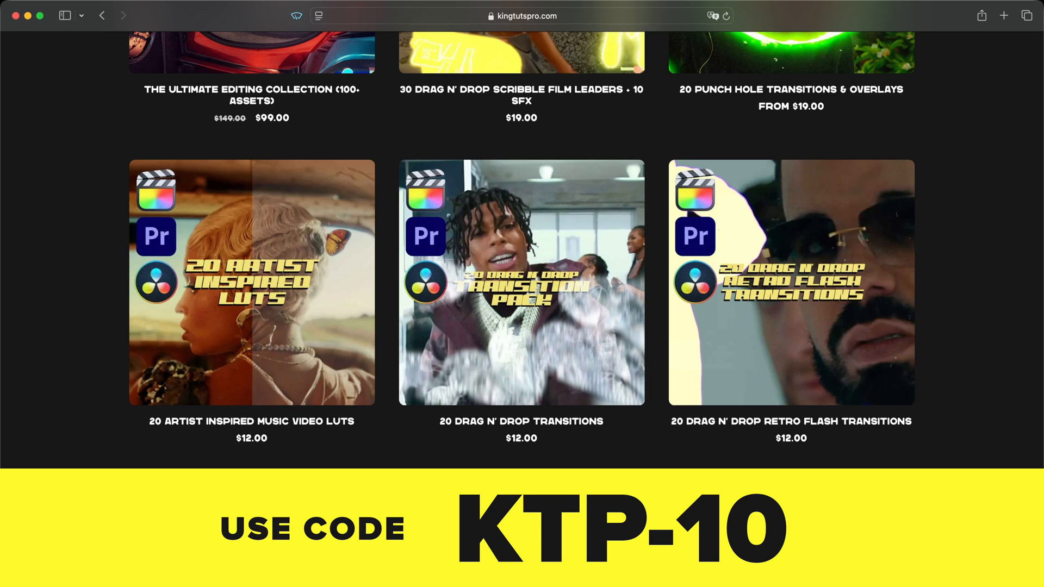
scroll(down, 3)
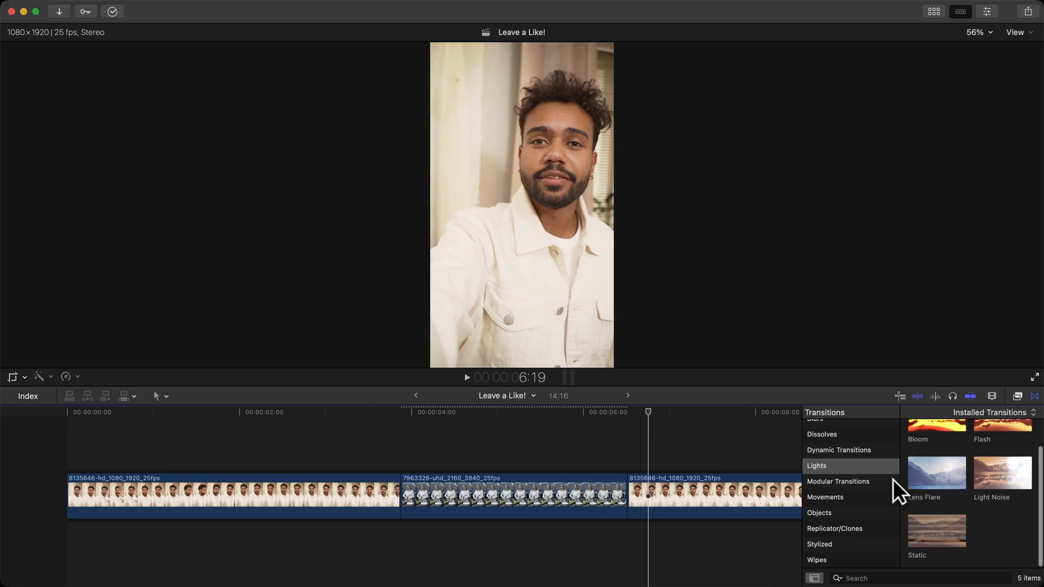
- Show the event's media clips and scroll down to the LUMA and SWIPE transition clips
click(1031, 396)
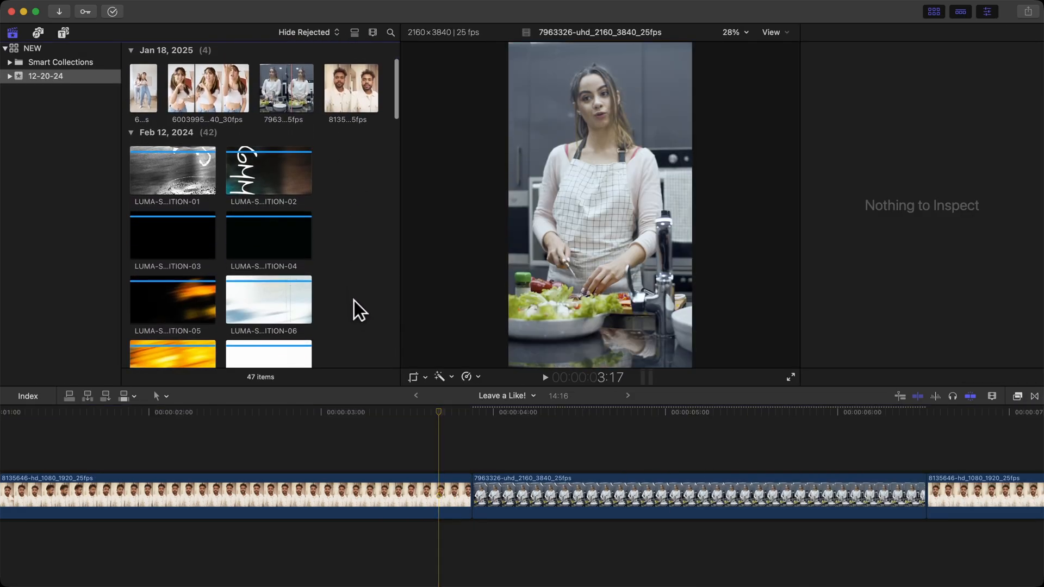
mouse_move(362, 286)
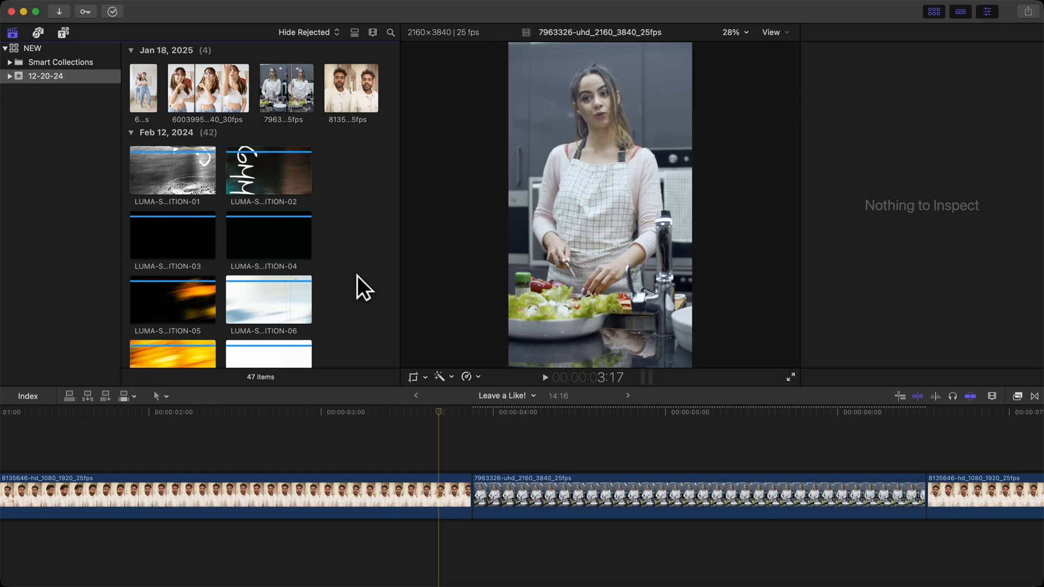
scroll(down, 3)
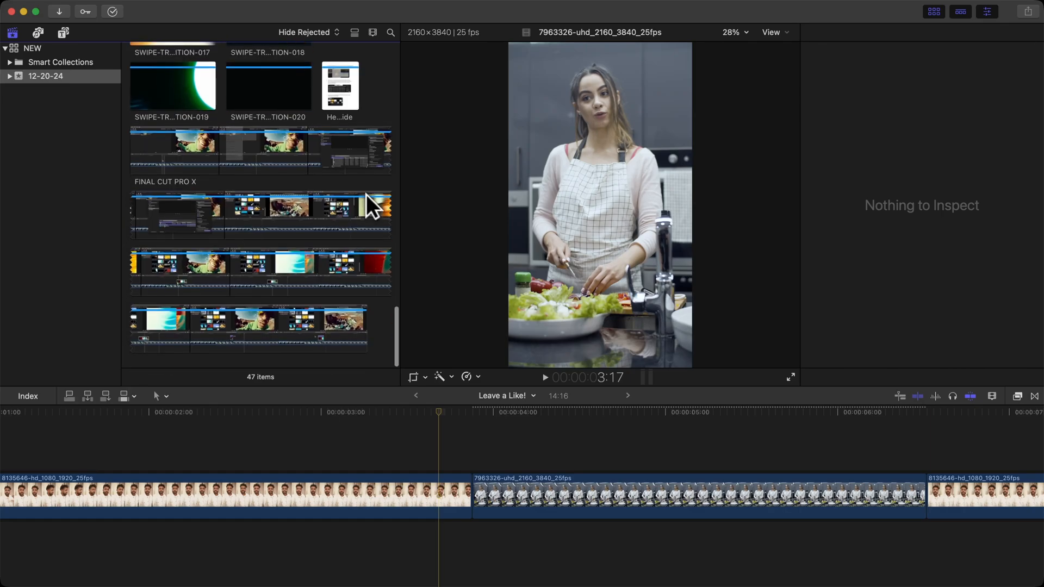
- Place LUMA-SWIPE-TRANSITION-01 above the cut from the man into the kitchen clip
click(269, 151)
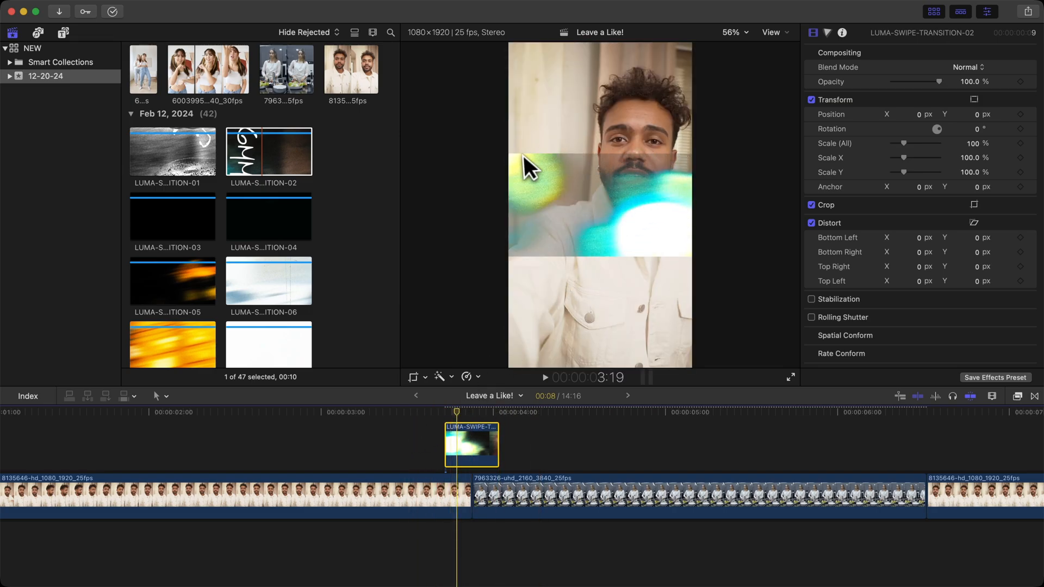
mouse_move(668, 199)
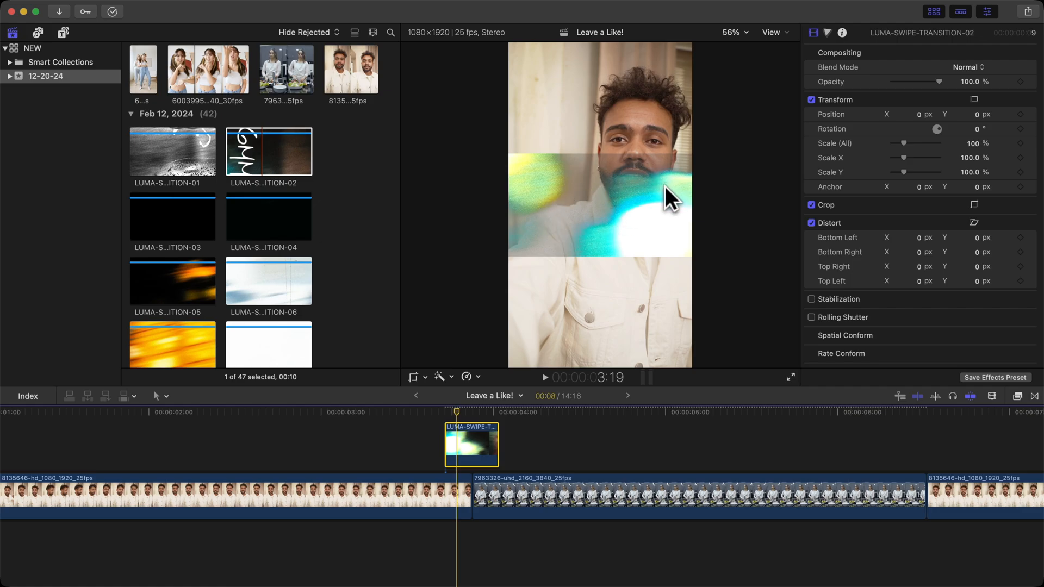
mouse_move(444, 351)
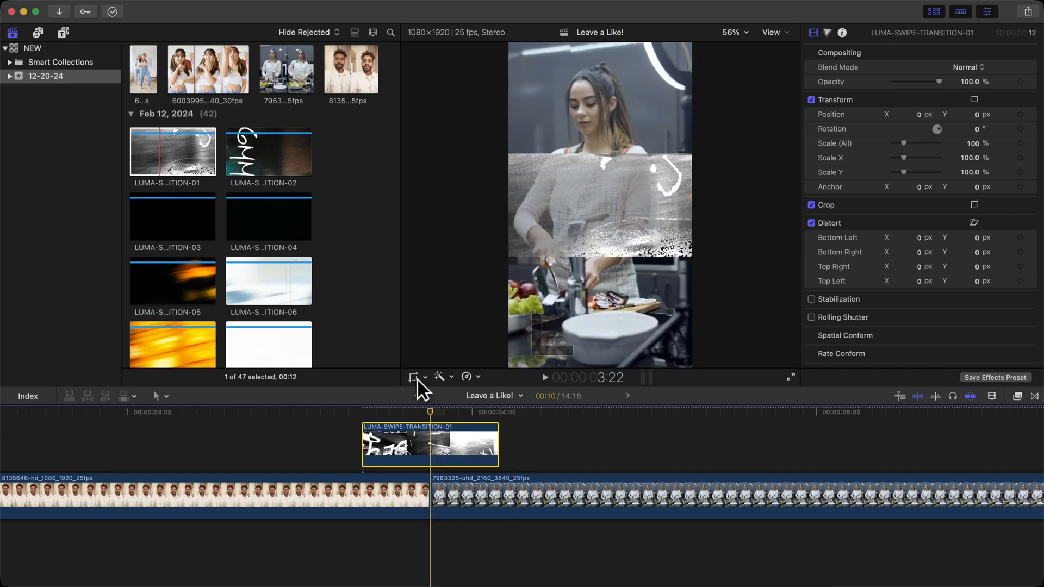
click(413, 377)
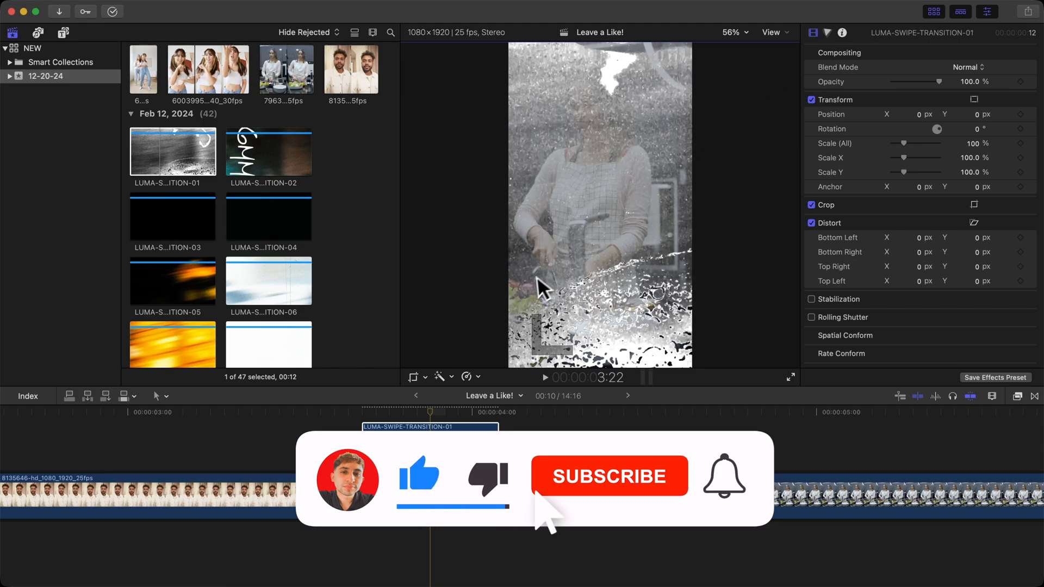
click(610, 476)
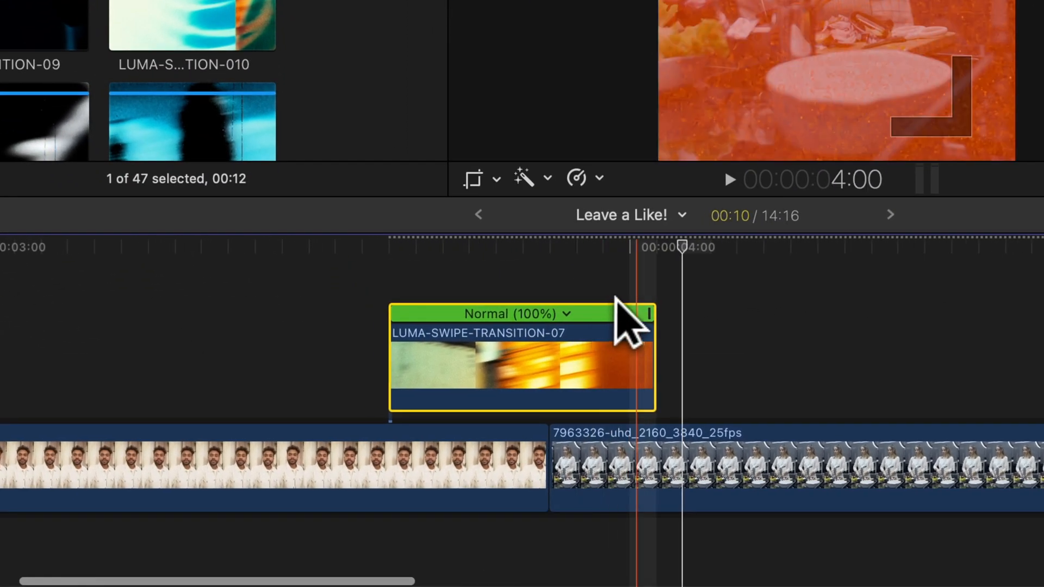
- Retime the LUMA-SWIPE-TRANSITION-07 connected clip to Fast (105%)
drag(647, 314, 619, 314)
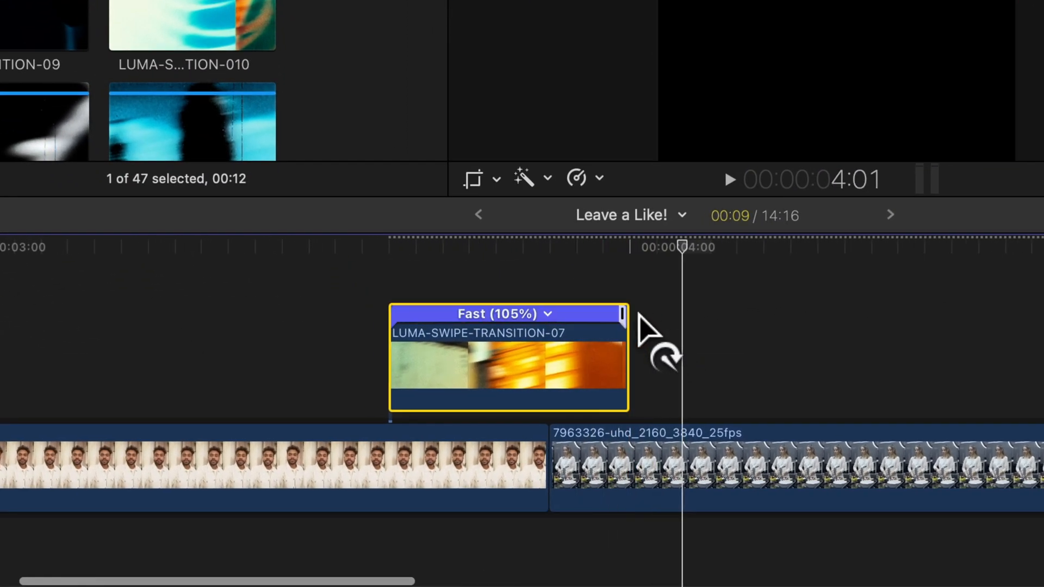
drag(623, 314, 522, 313)
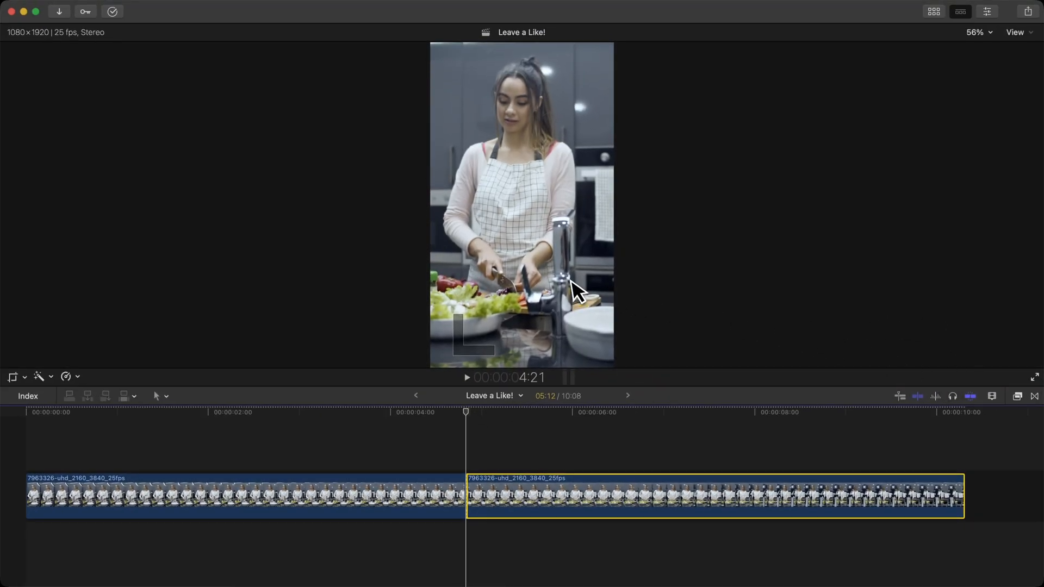
mouse_move(52, 406)
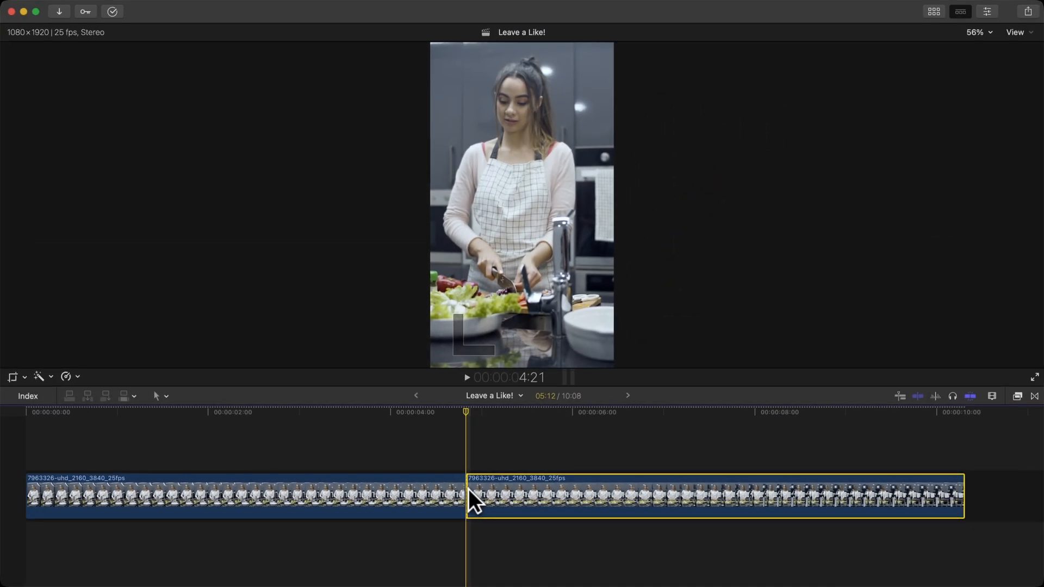
mouse_move(68, 377)
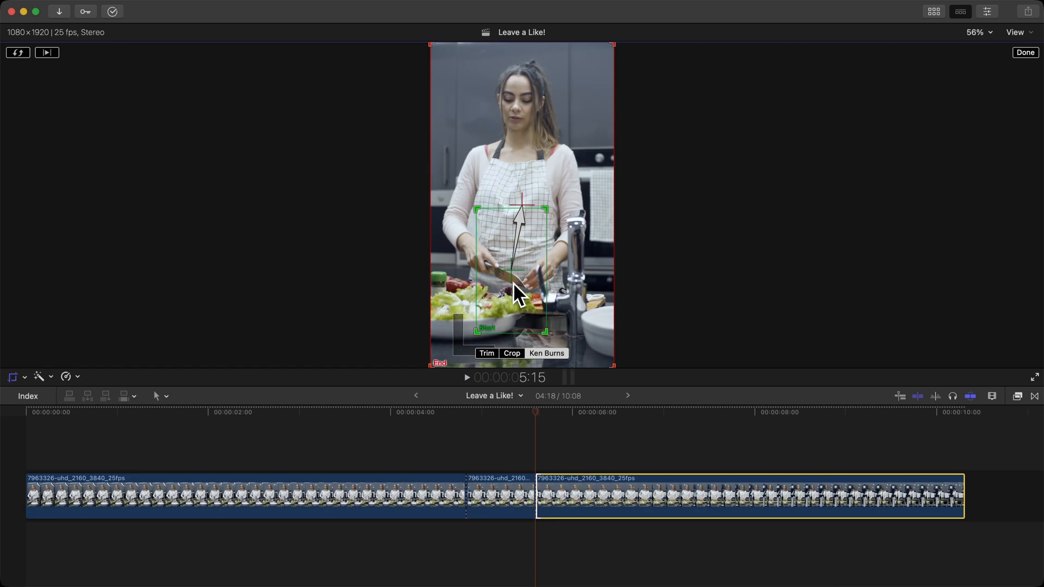
mouse_move(833, 115)
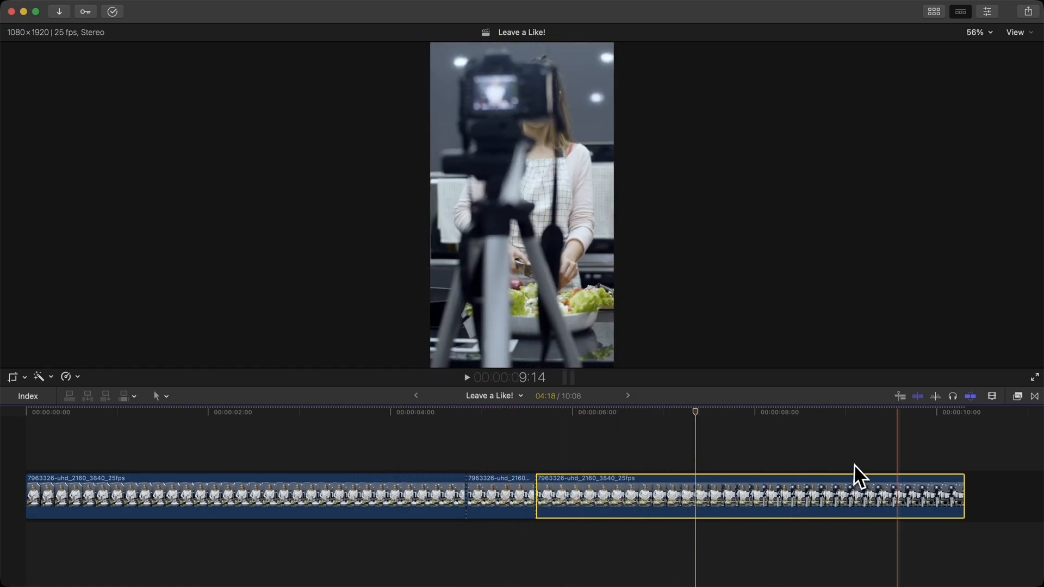
- Make a blade cut in the kitchen footage near 5:15
click(479, 480)
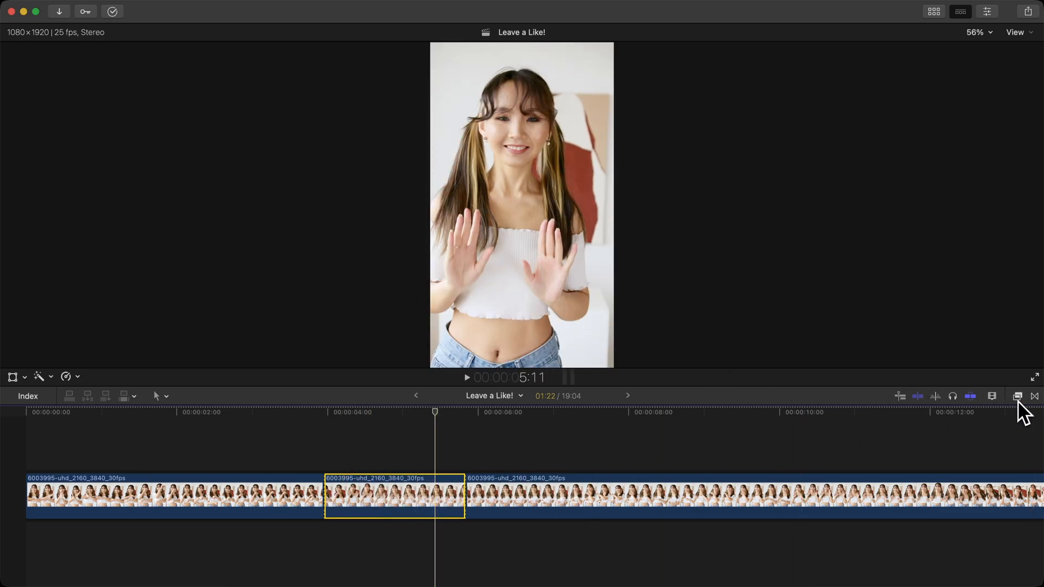
- Search the video effects browser for 'pix' to find the Pixellate effect
click(1017, 394)
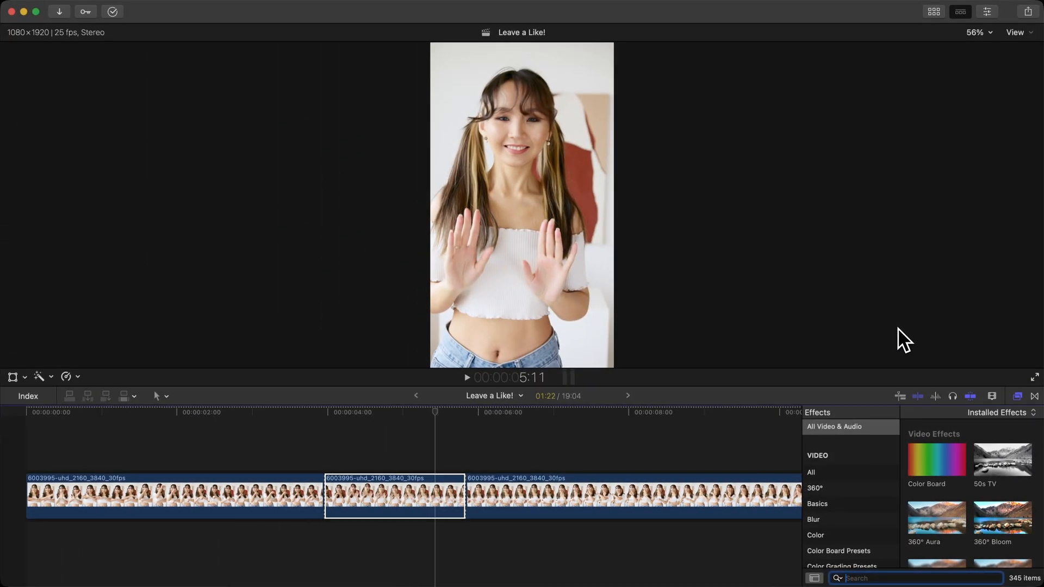
text(pix)
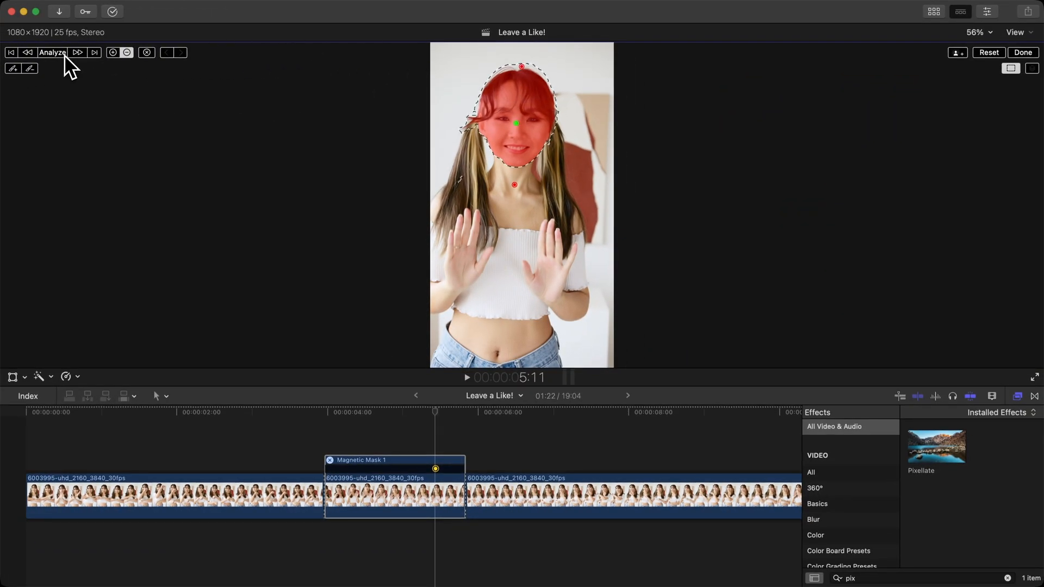
- Analyze and track the face mask through the middle clip, then set Pixellate Amount to 100
click(52, 53)
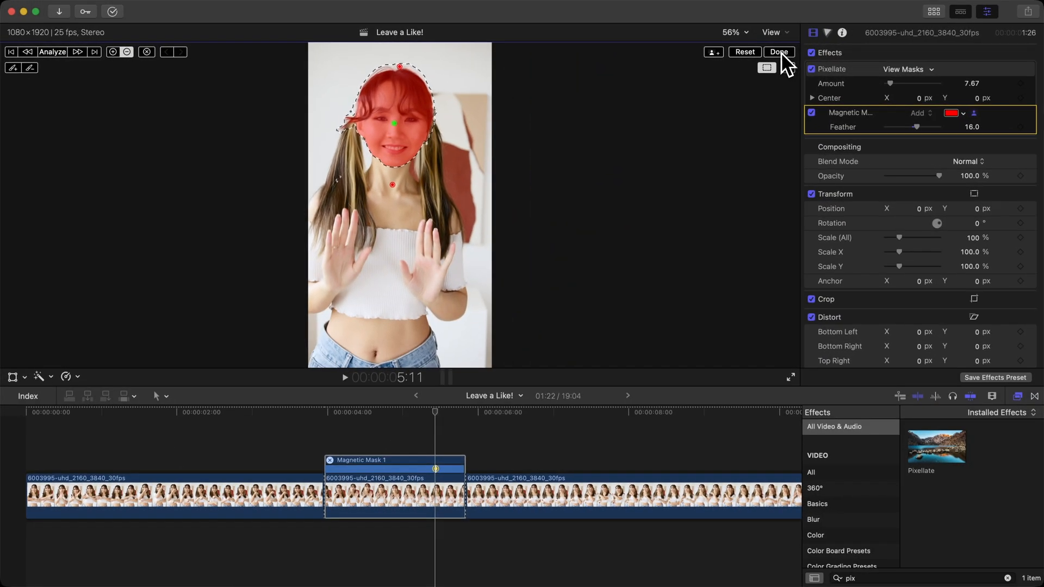
click(779, 52)
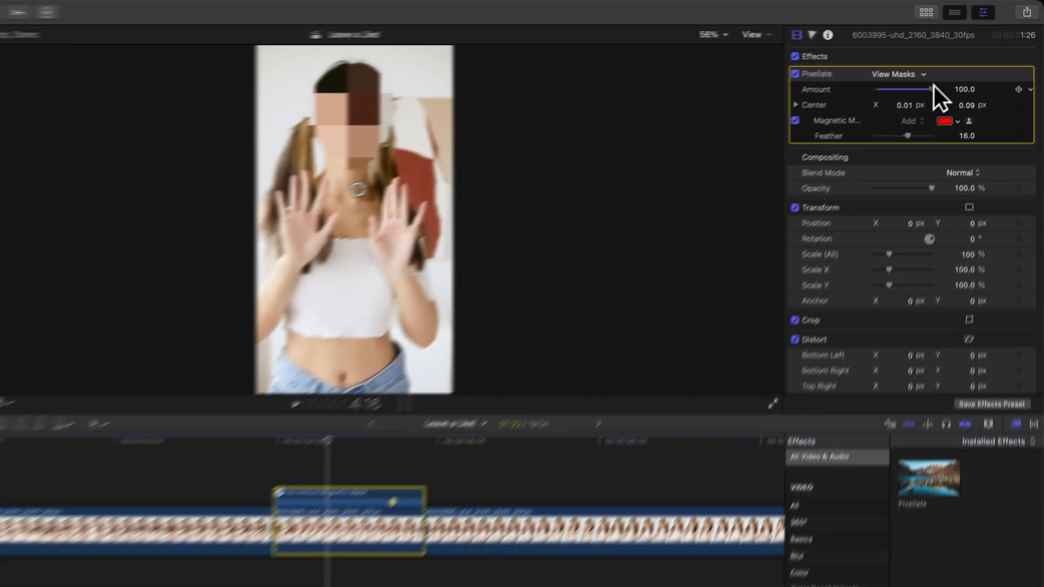
drag(930, 83, 888, 83)
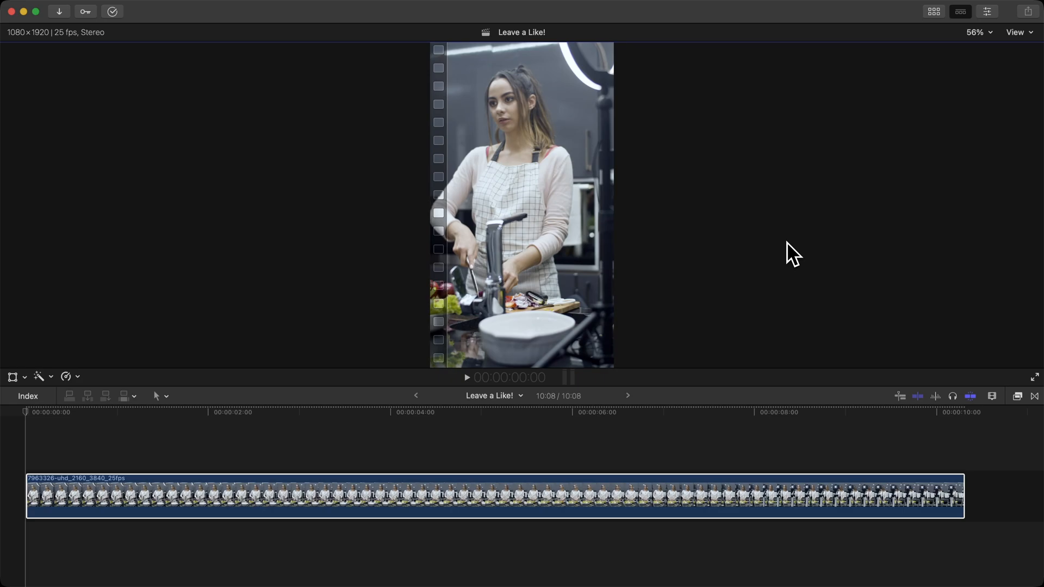
- Apply Color Board to the kitchen clip and view its Saturation and Exposure controls
click(212, 504)
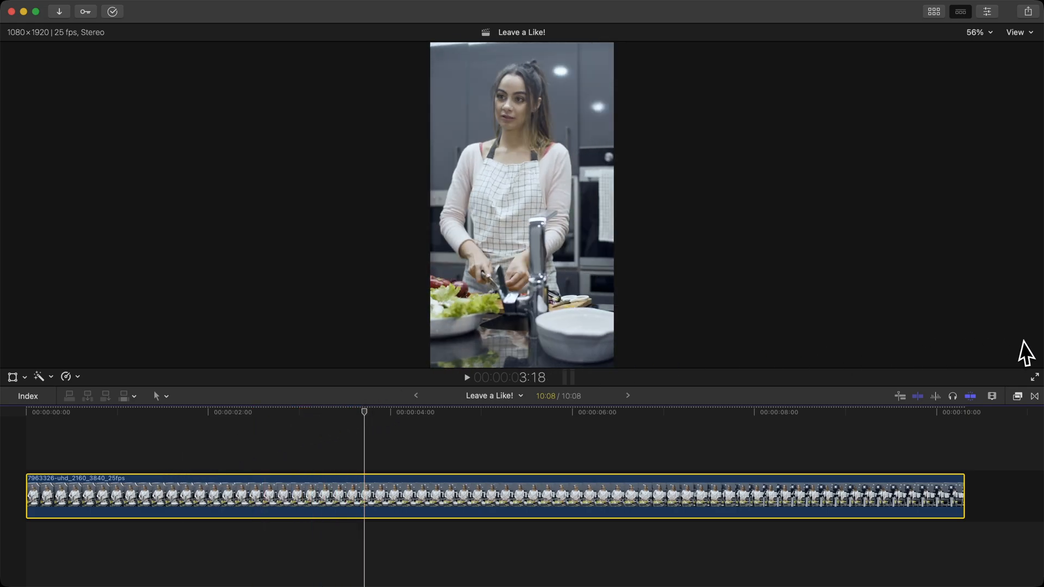
mouse_move(1027, 349)
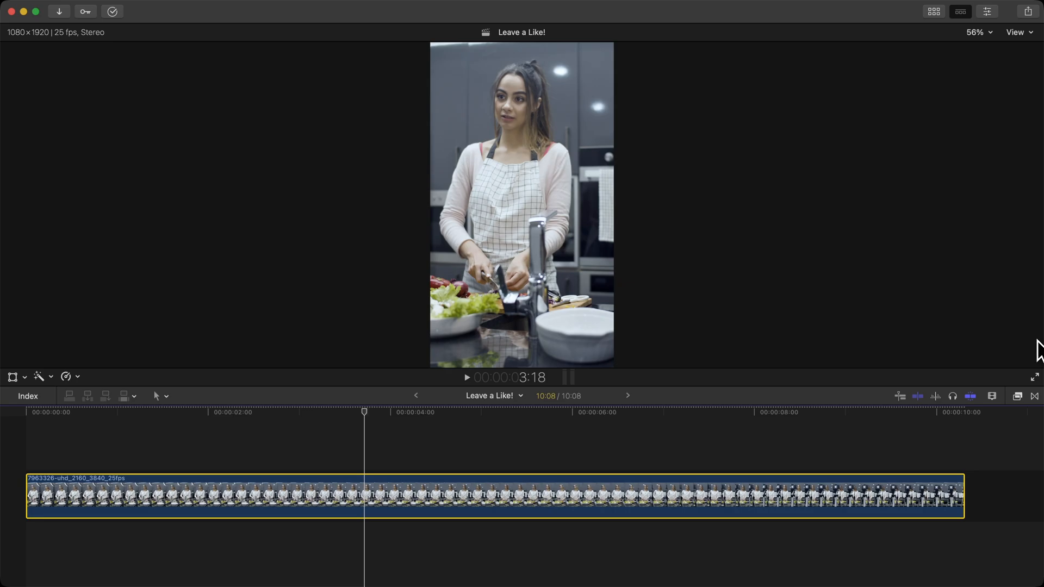
click(1014, 396)
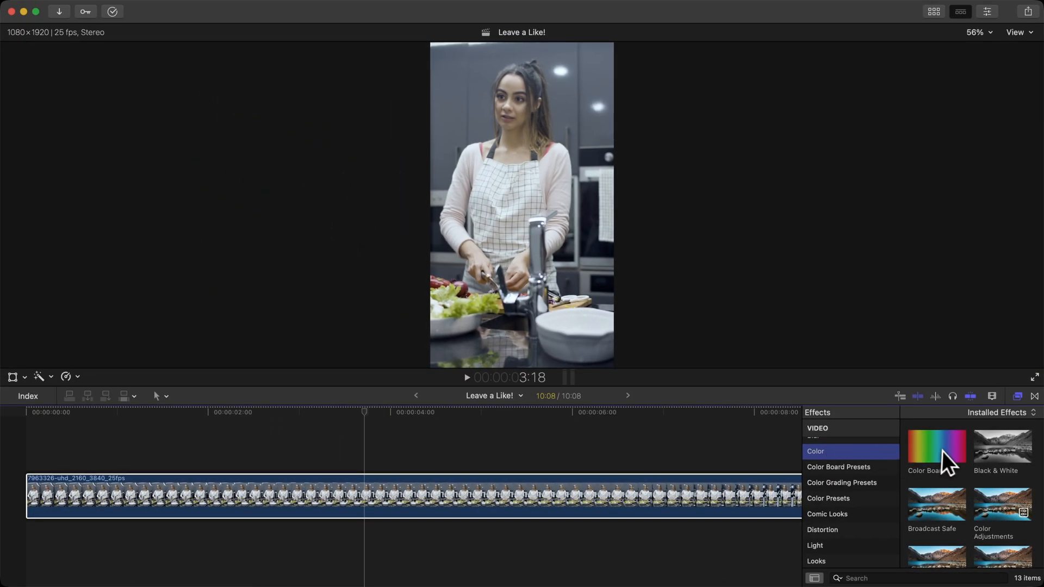
scroll(down, 3)
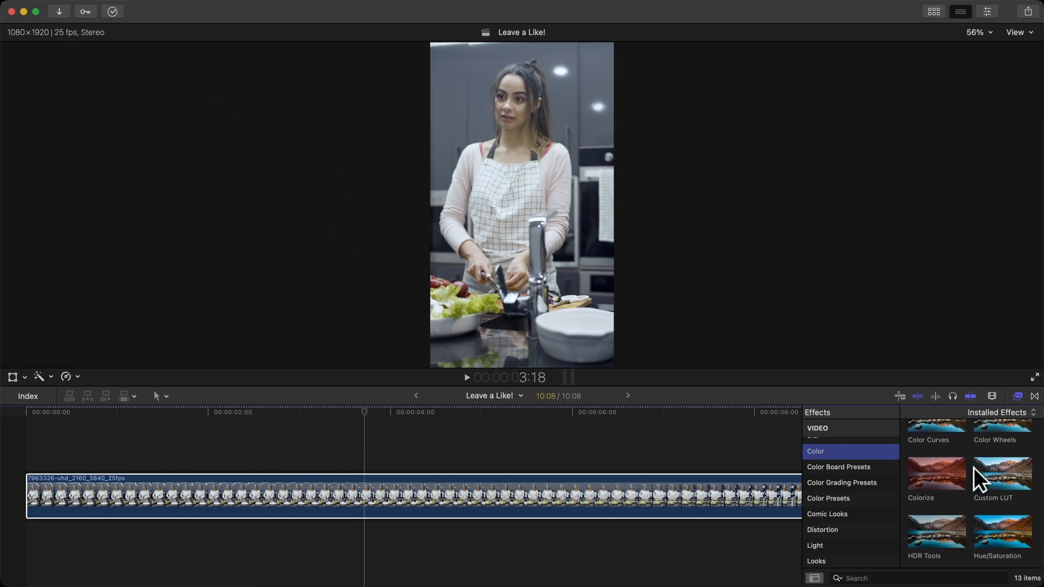
scroll(down, 3)
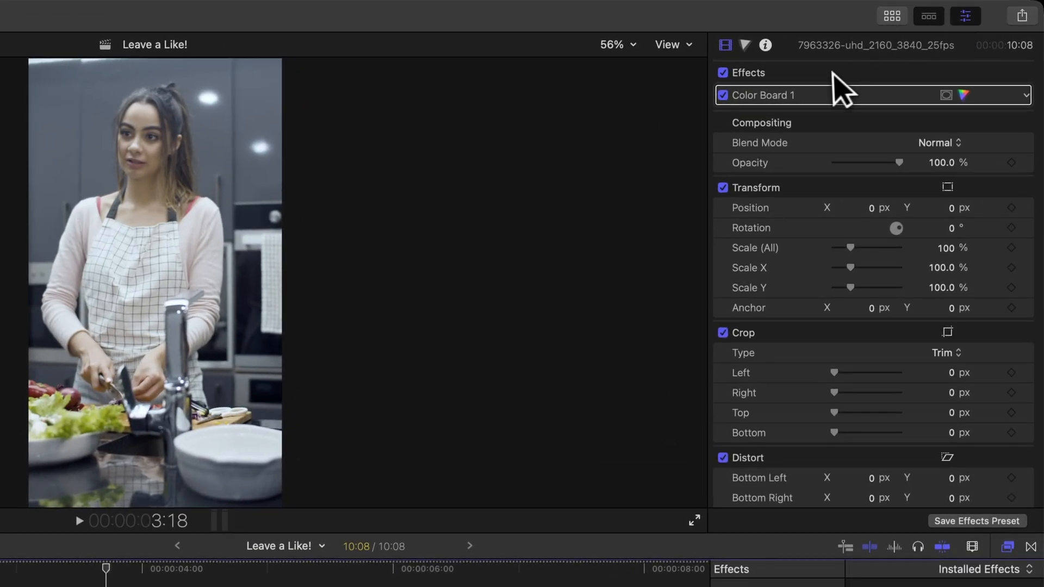
mouse_move(966, 102)
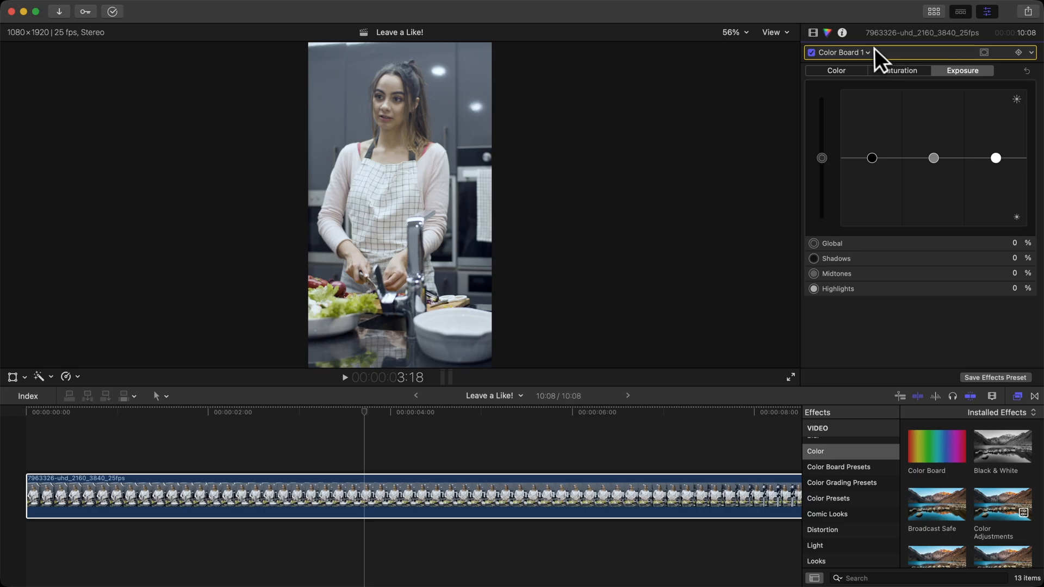
click(836, 71)
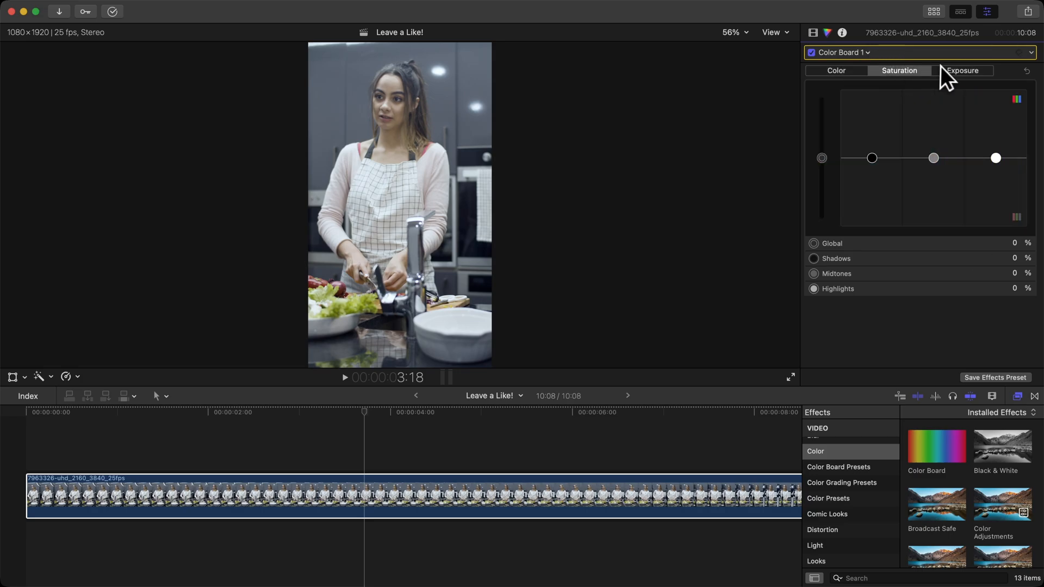
click(964, 71)
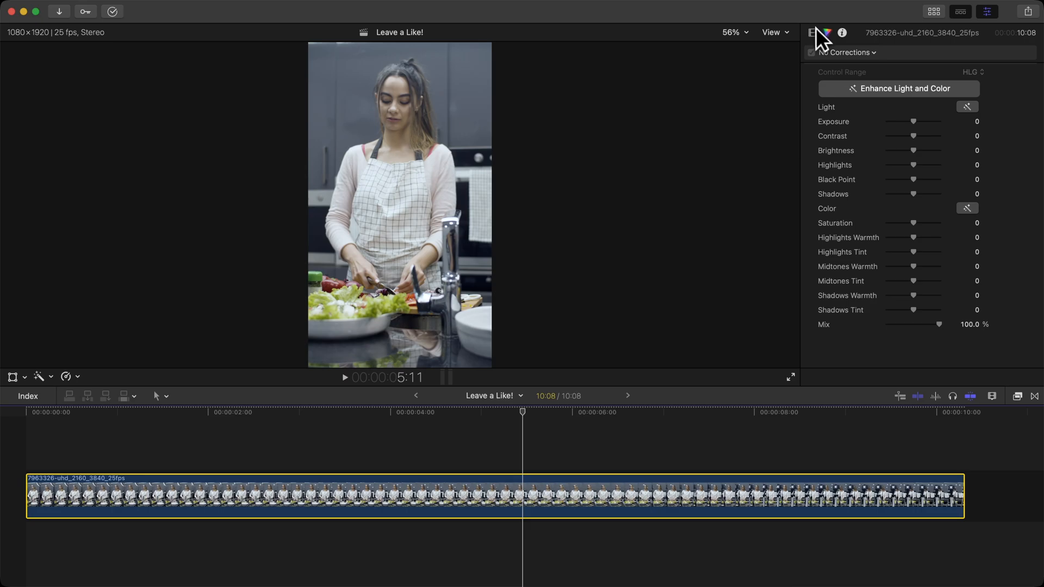
- Load Aquamarine.cube from the 15 CINEMATIC COLOR GRADING LUTS folder as the kitchen clip's Custom LUT
click(812, 32)
text(lut)
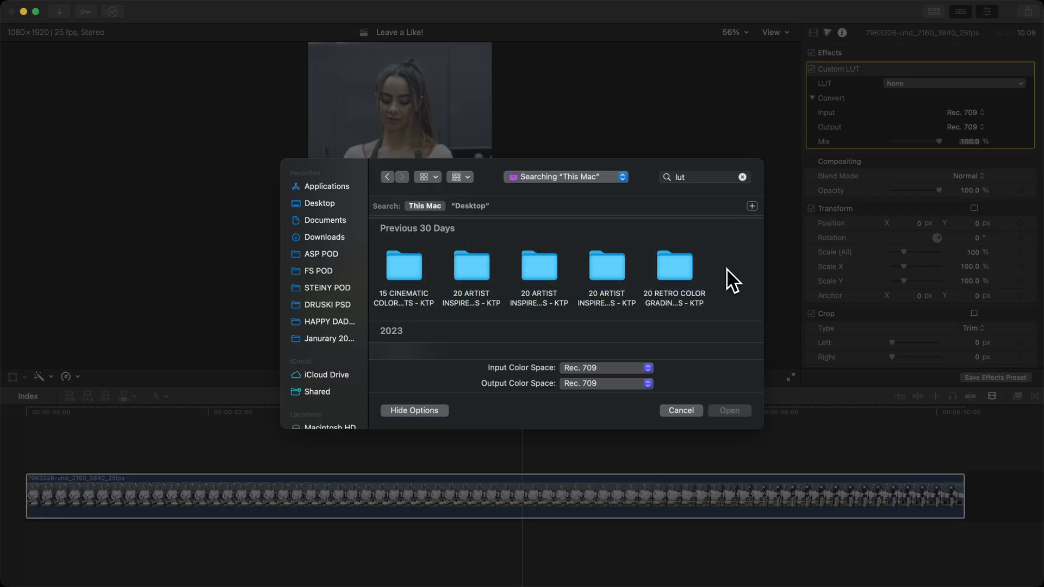
click(404, 267)
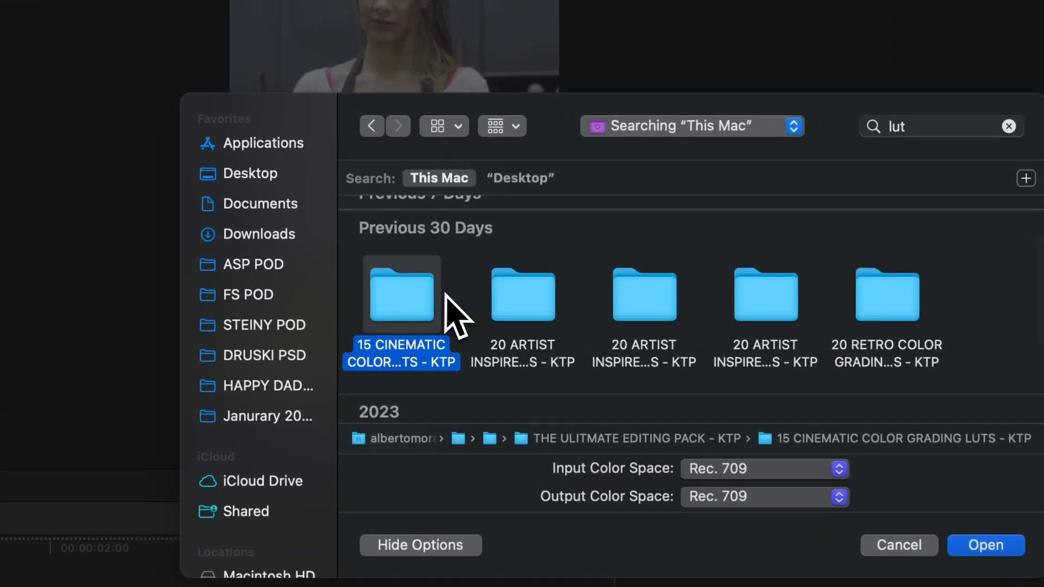
double_click(402, 295)
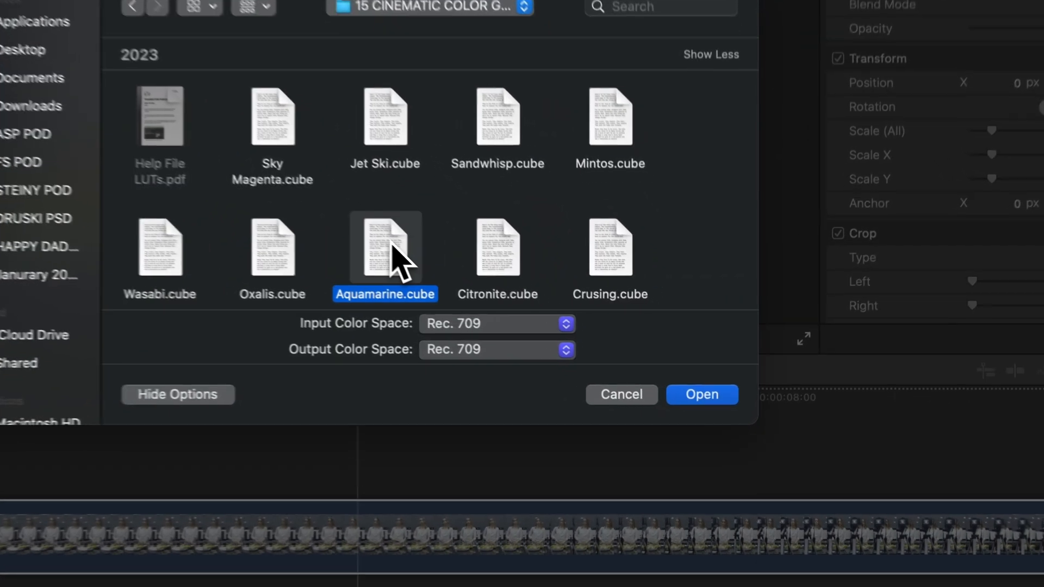
click(702, 394)
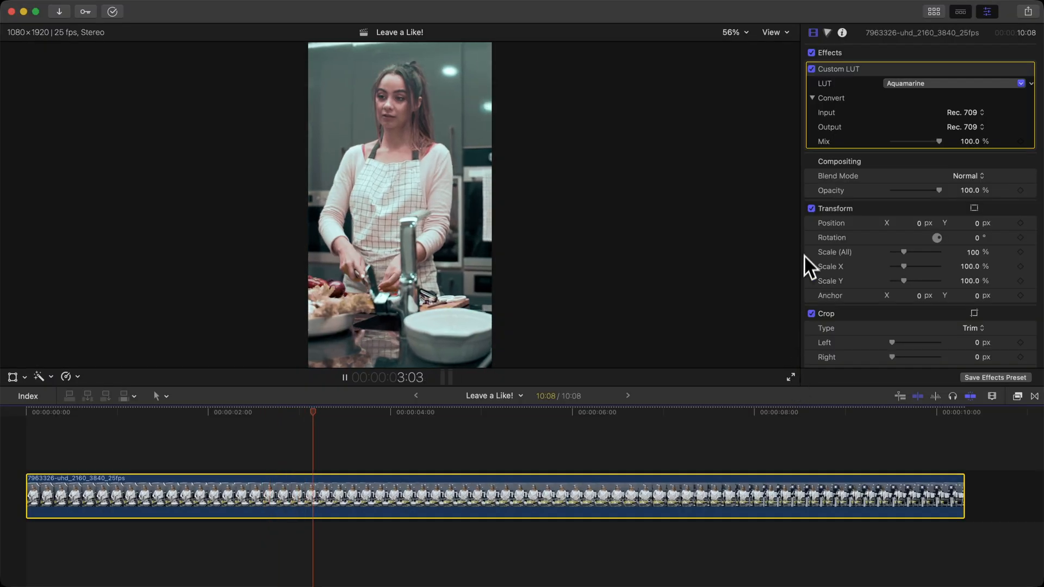
- Toggle the Custom LUT off and on to compare, then switch the look to Drake Look
click(811, 69)
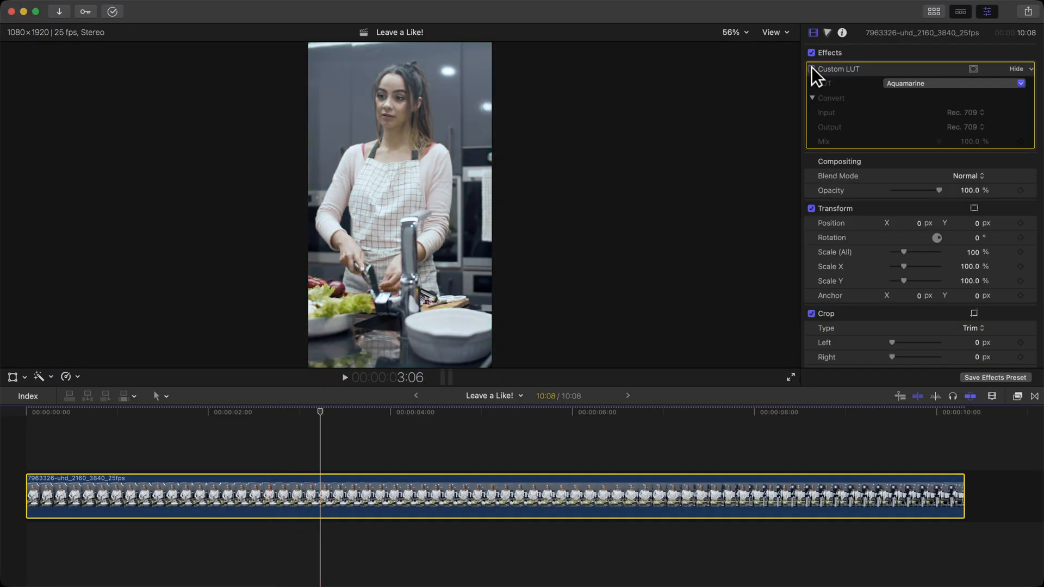
click(811, 68)
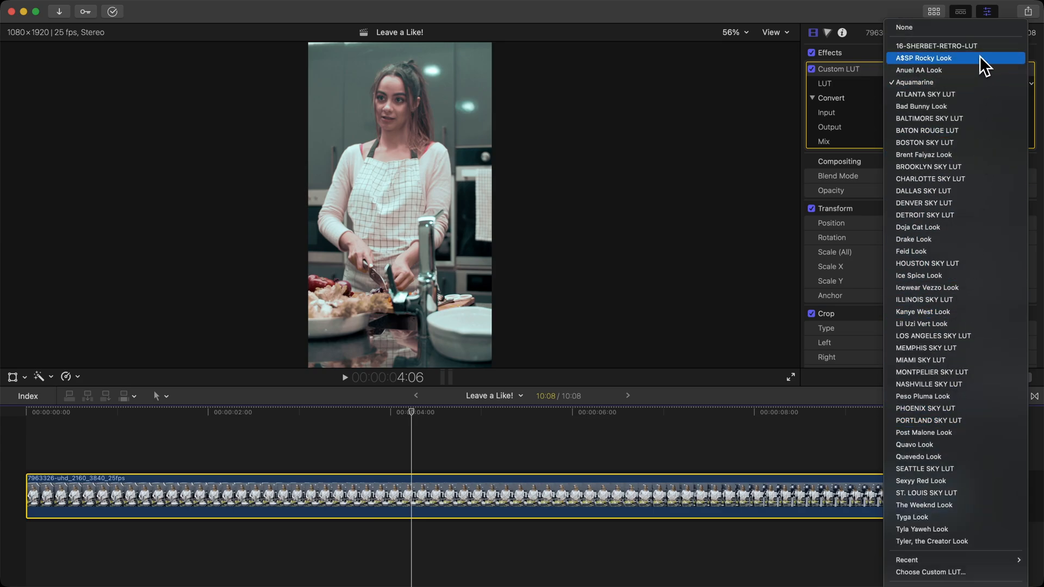
click(925, 57)
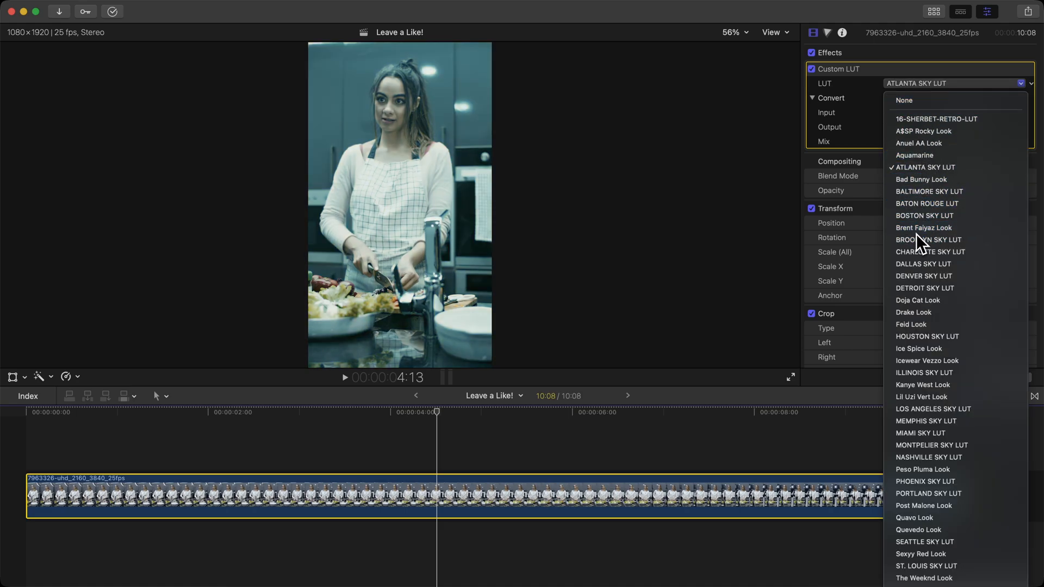
click(913, 312)
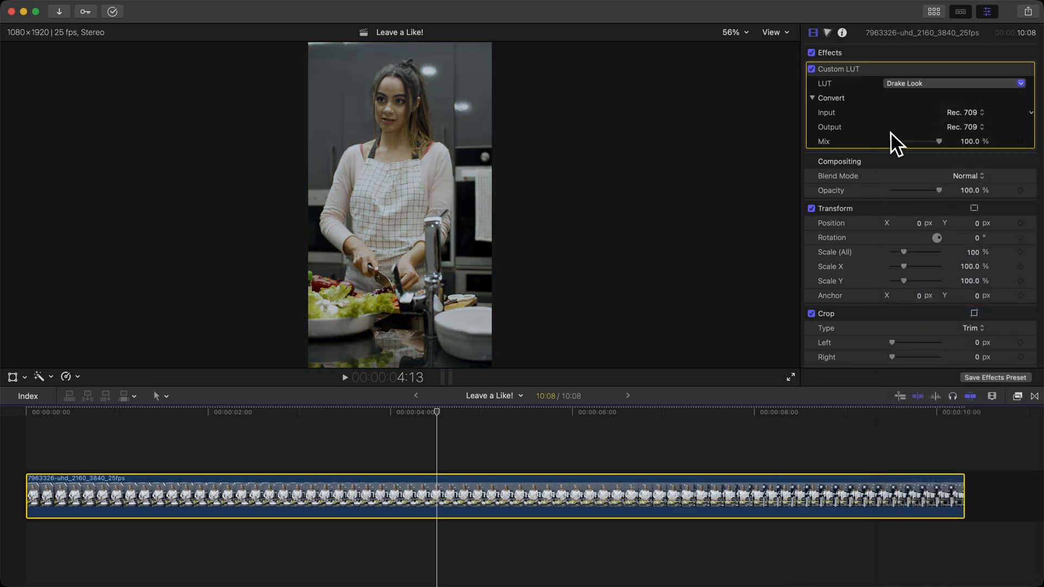